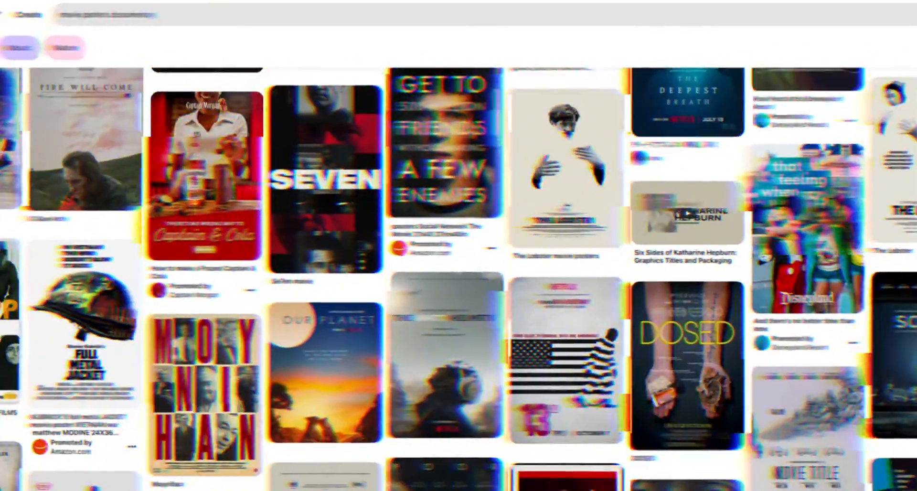
# Step: Scroll through the Pinterest movie poster pins for inspiration
pyautogui.scroll(-3)
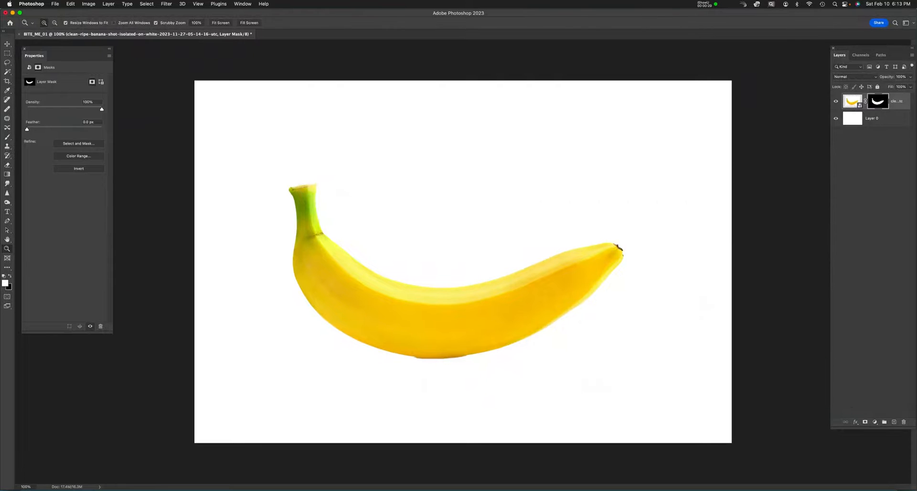
# Step: Mask out the dark sliver under the banana using a Pen-path selection, then zoom out
pyautogui.press('p')
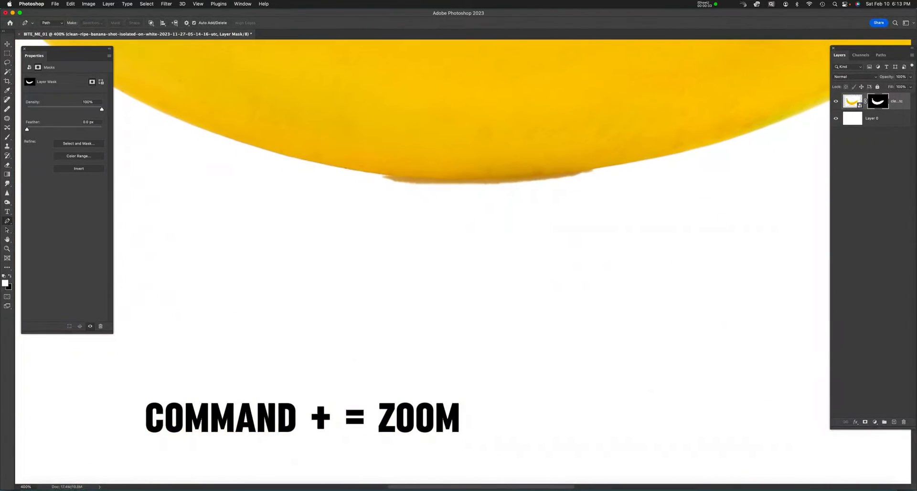
pyautogui.moveTo(617, 165); pyautogui.dragTo(745, 176)
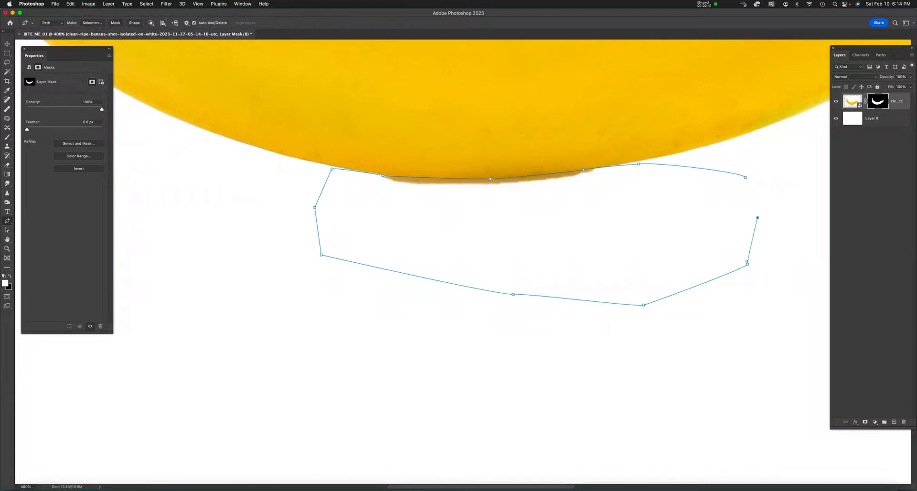
pyautogui.rightClick(758, 217)
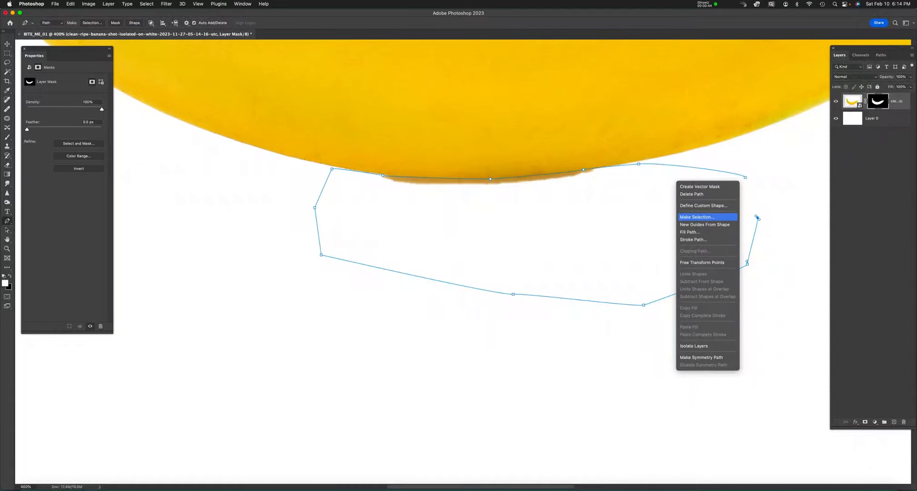
pyautogui.click(697, 217)
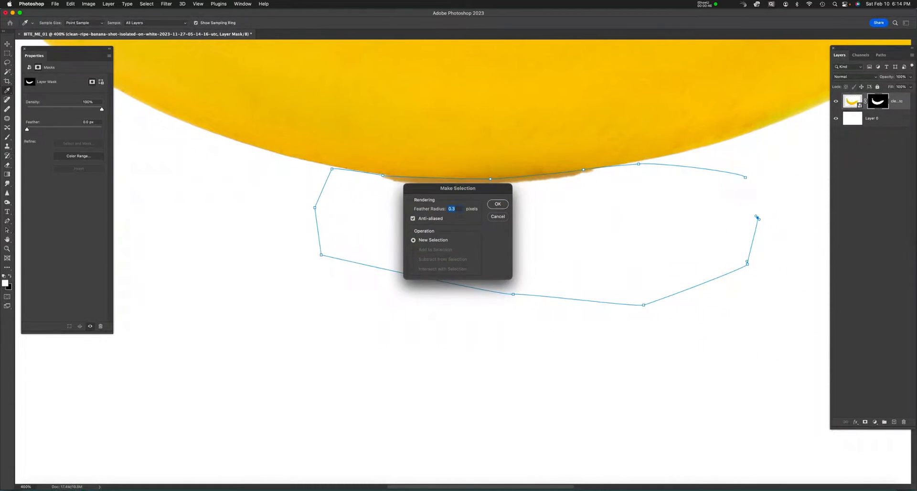
pyautogui.click(498, 205)
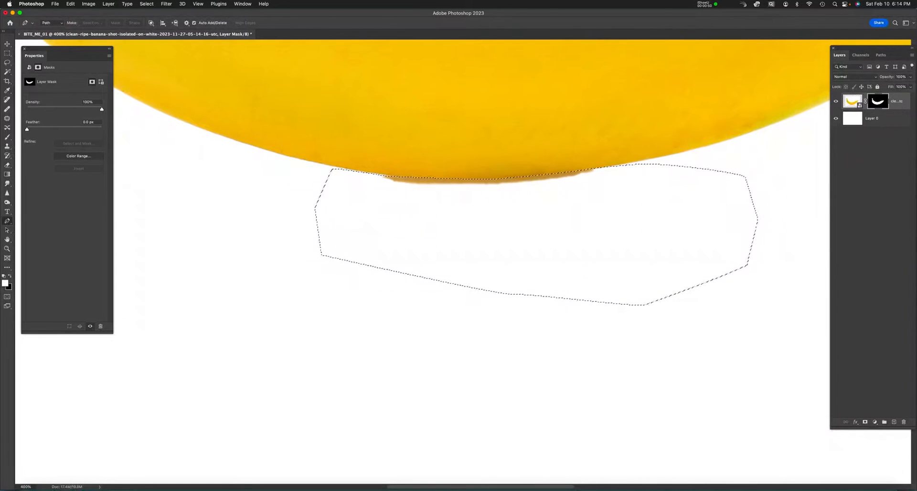
pyautogui.press('Cmd+Delete')
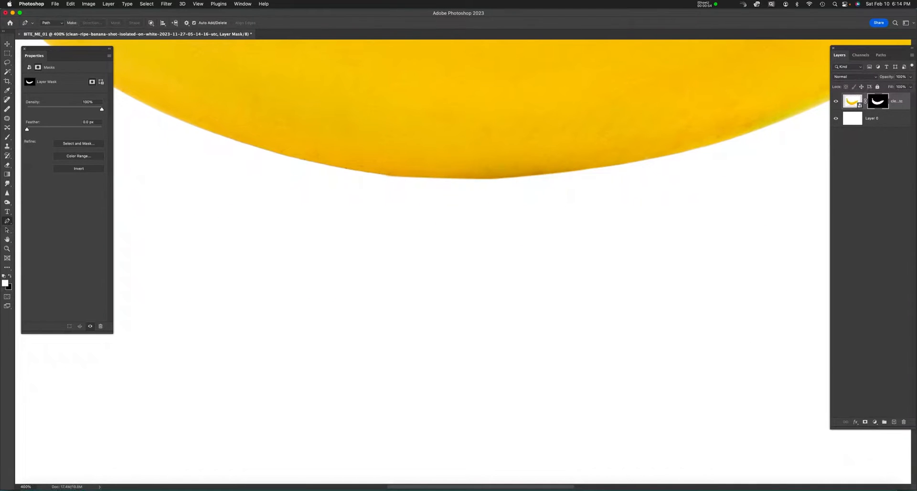
pyautogui.press('Cmd+D')
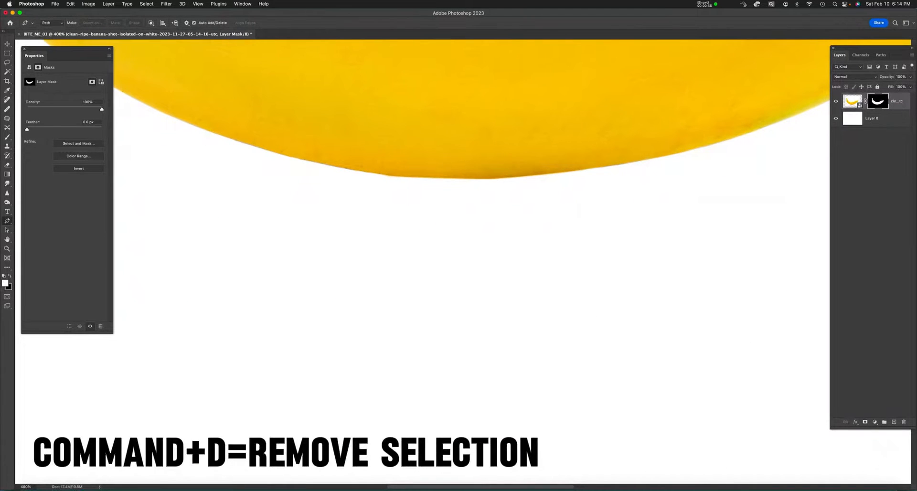
pyautogui.press('cmd+-')
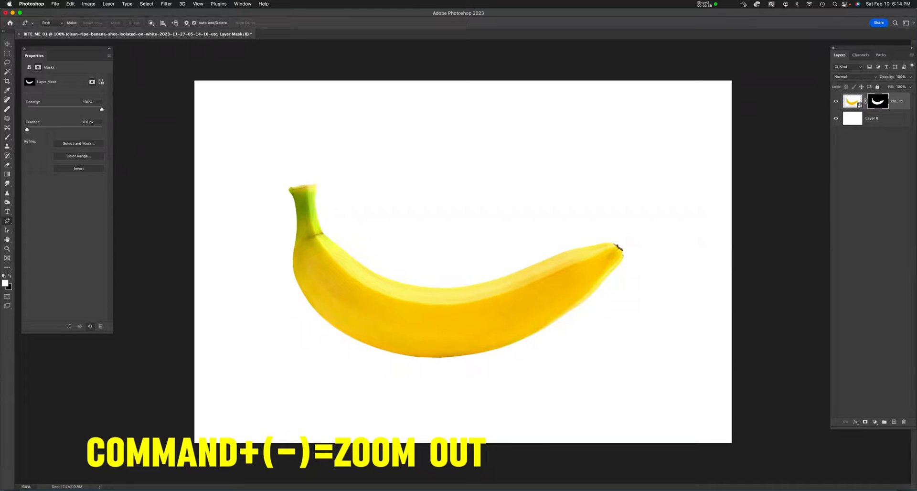
# Step: Type 'BITE ME' with the Type tool and enlarge the lettering
pyautogui.press('t')
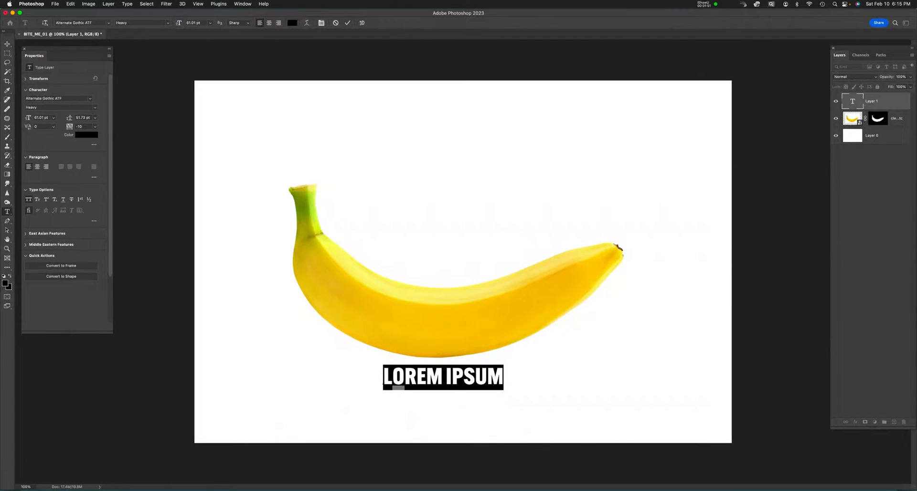
pyautogui.write('BITE')
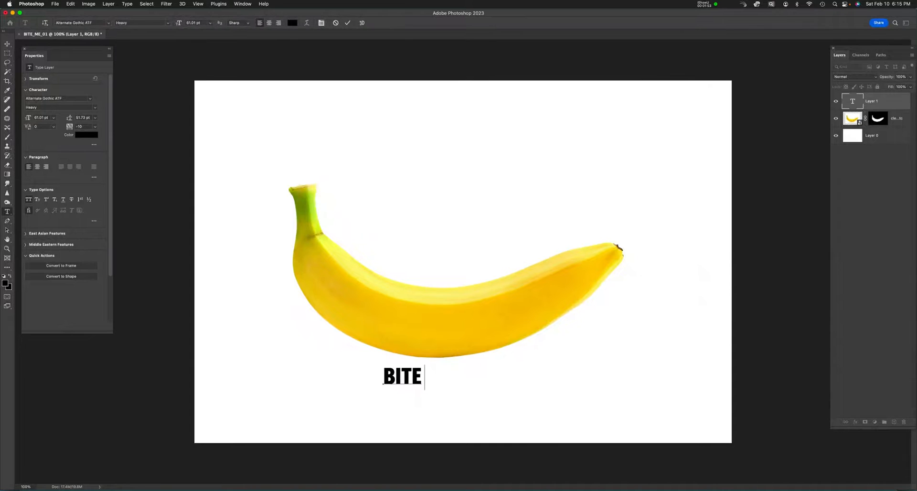
pyautogui.write('ME')
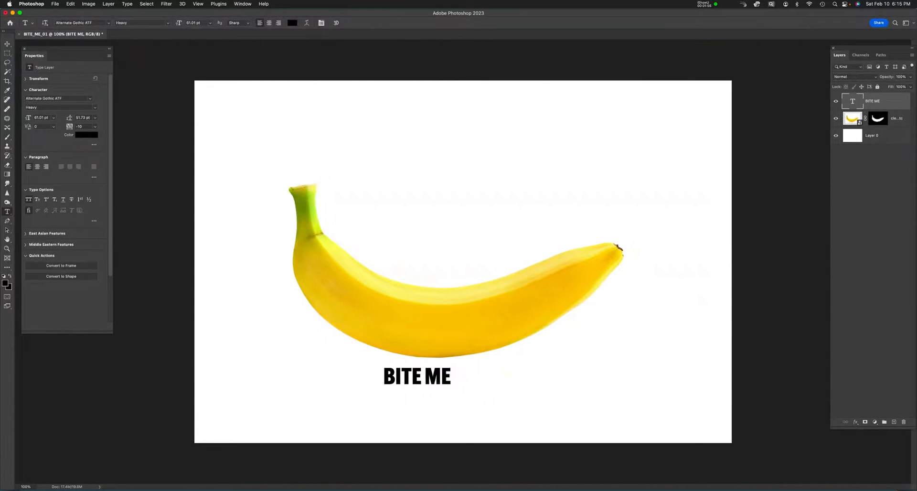
pyautogui.press('cmd+t')
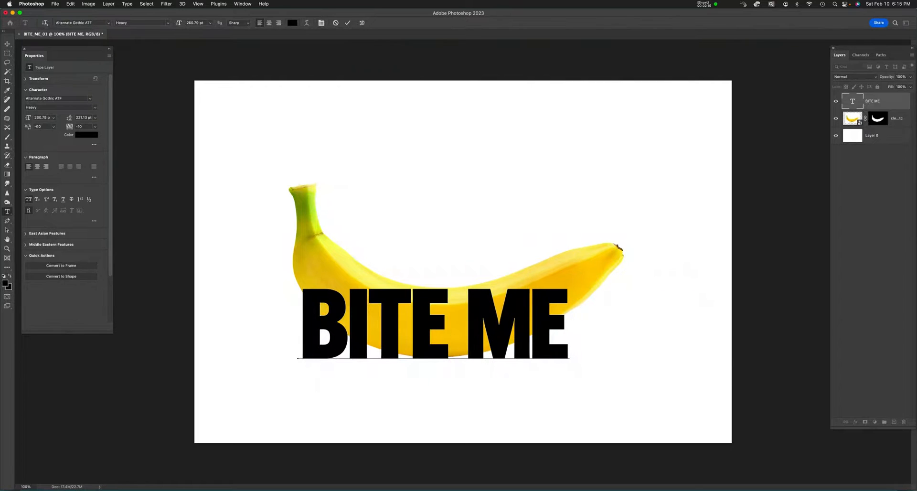
pyautogui.click(347, 23)
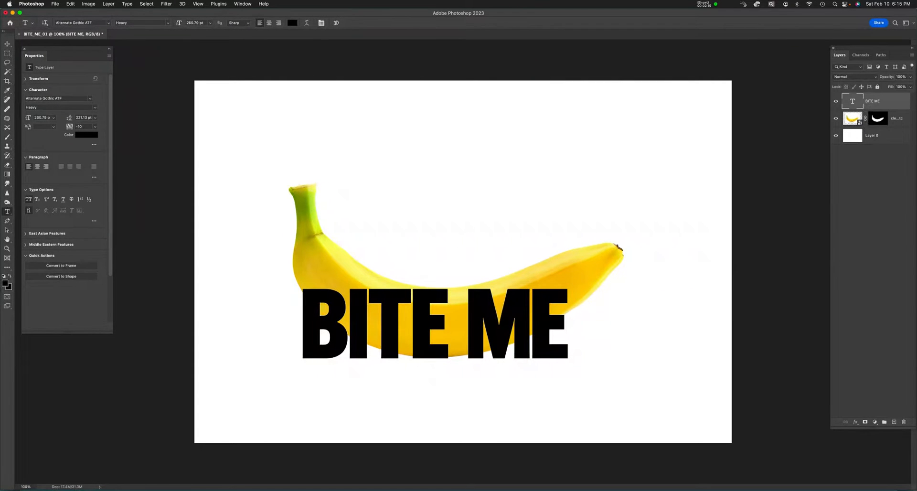
# Step: Rasterize the BITE ME type layer and warp the letters along the banana's curve
pyautogui.rightClick(875, 101)
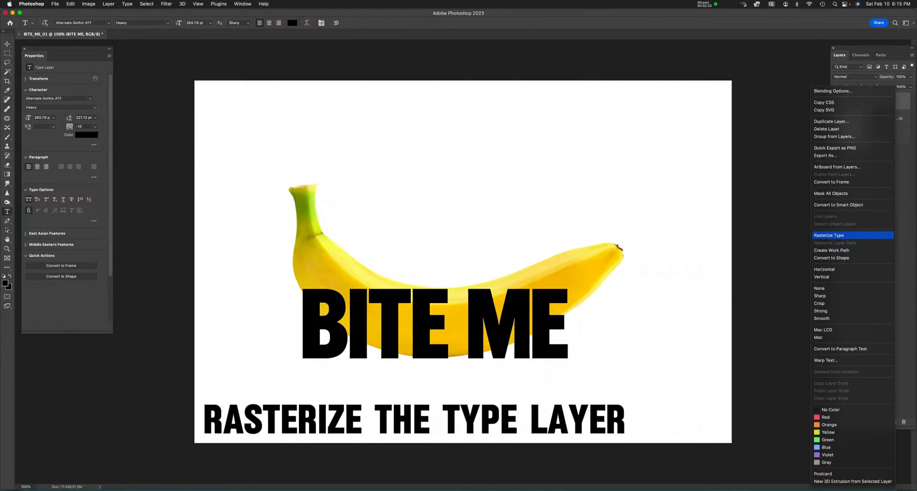
pyautogui.click(828, 235)
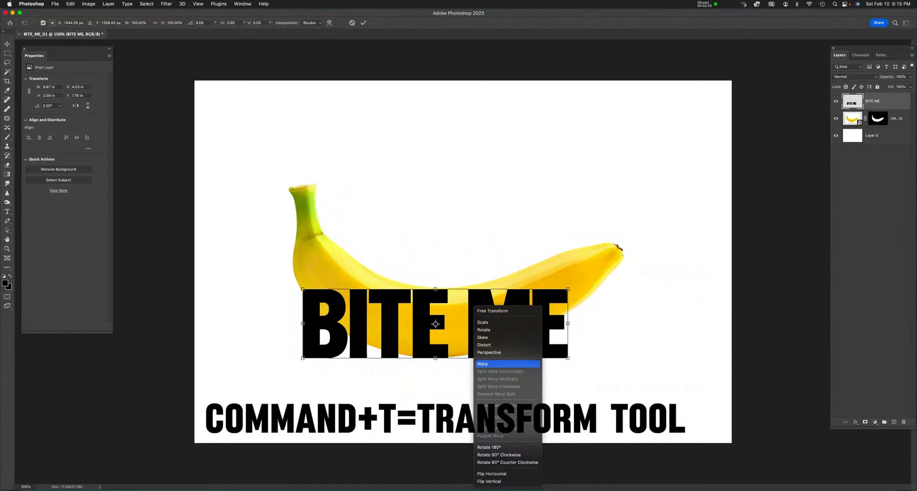
pyautogui.click(484, 364)
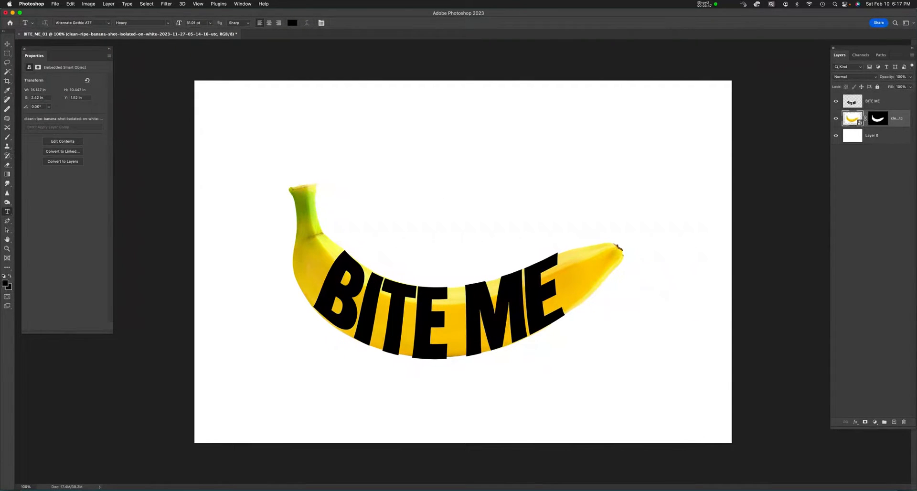
# Step: Duplicate the banana layer and apply the copy's layer mask
pyautogui.press('cmd+j')
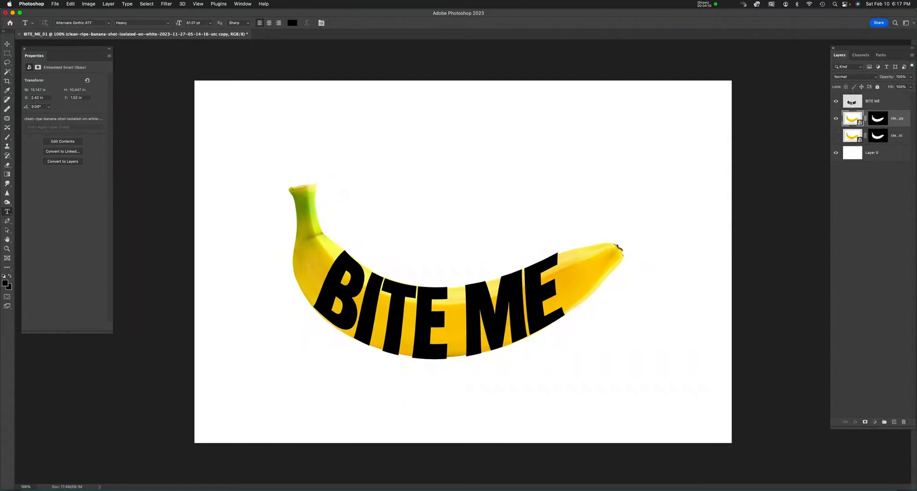
pyautogui.rightClick(872, 101)
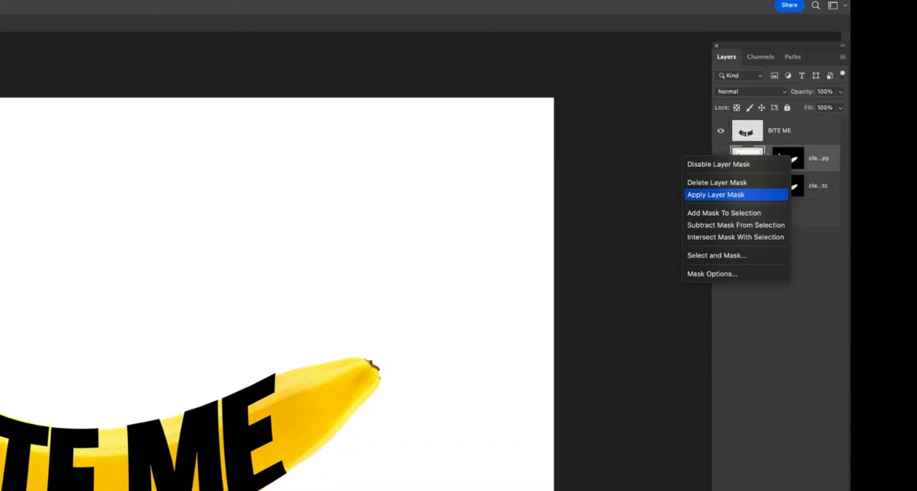
pyautogui.click(715, 195)
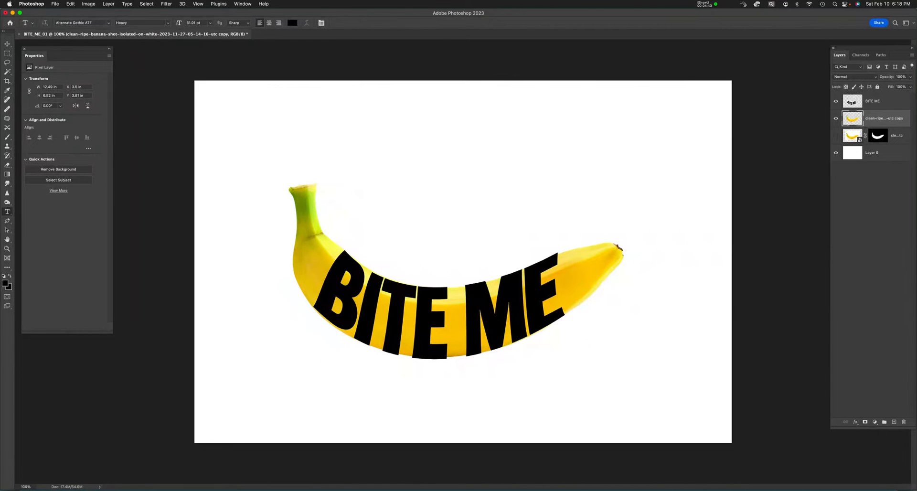
# Step: Mask the banana copy to the BITE ME letter shapes and hide the black text layer
pyautogui.click(874, 101)
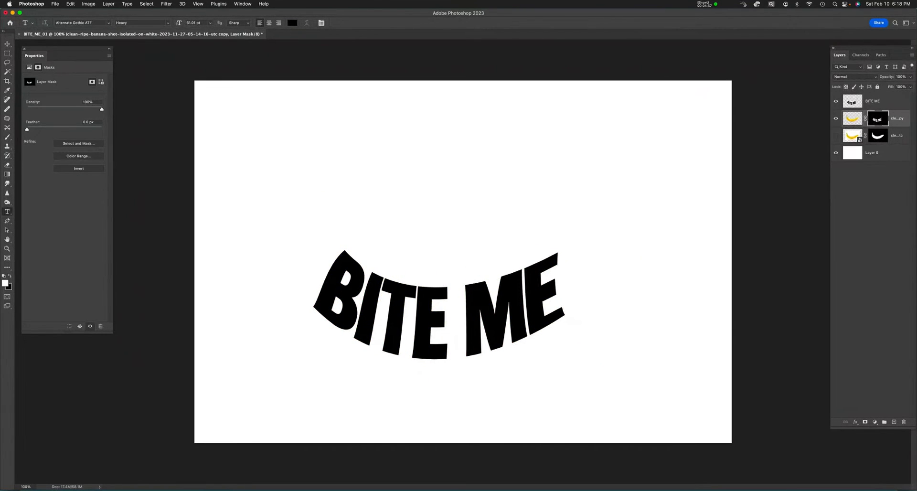
pyautogui.click(852, 100)
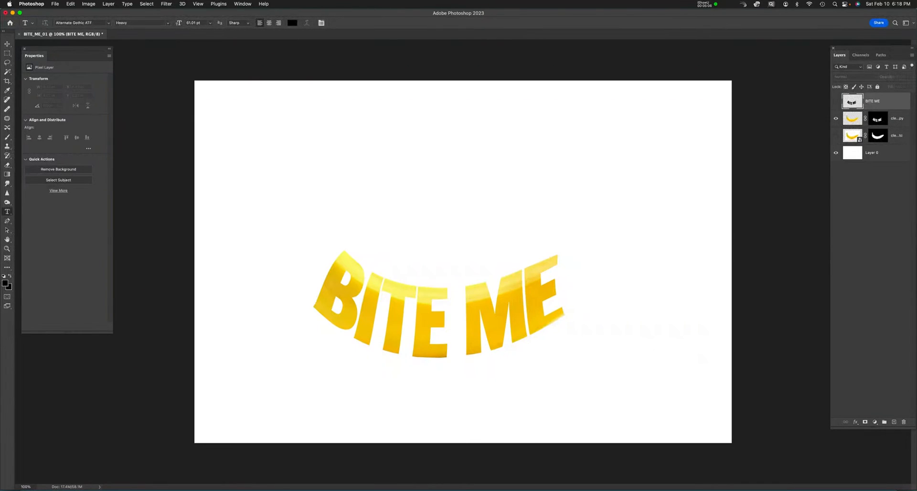
pyautogui.click(876, 132)
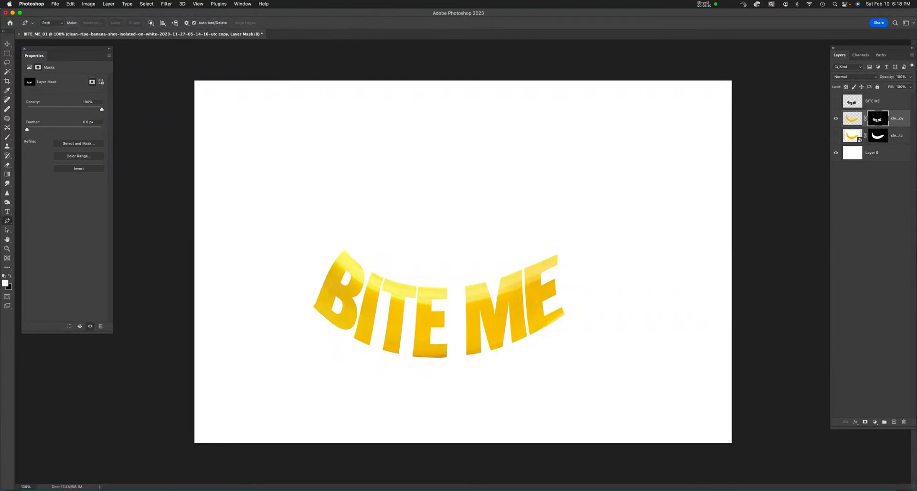
# Step: Outline the banana's stem and tip with the Pen tool and fill the mask to reveal them
pyautogui.click(339, 254)
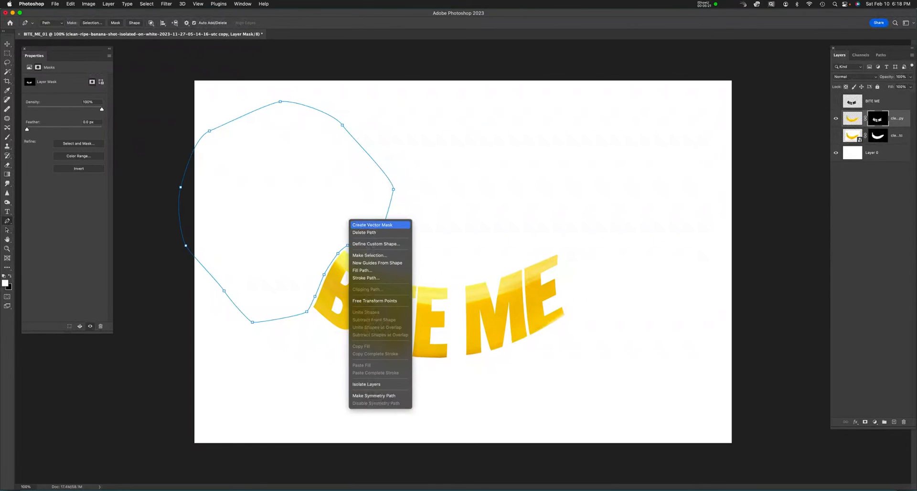
pyautogui.moveTo(370, 255)
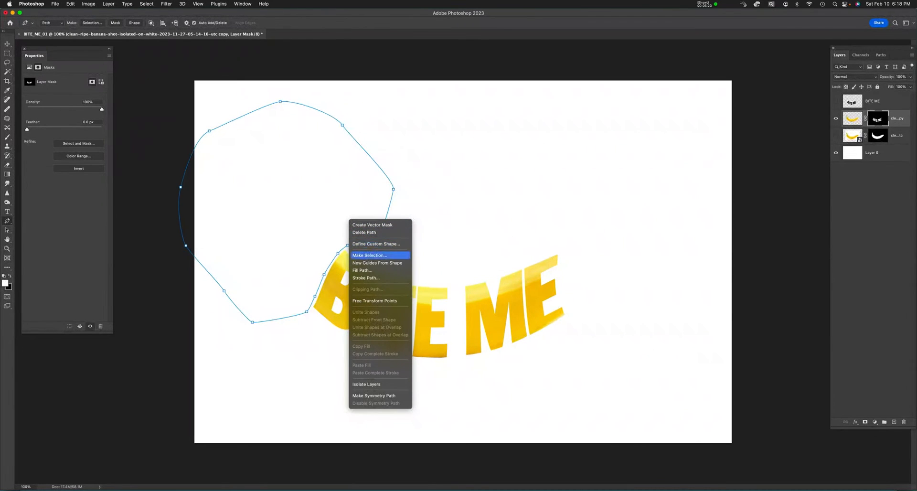
pyautogui.click(370, 255)
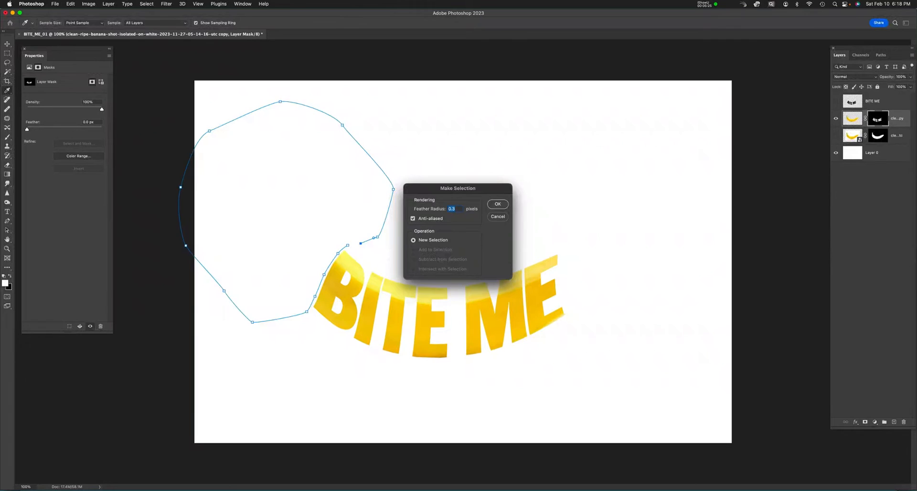
pyautogui.click(497, 204)
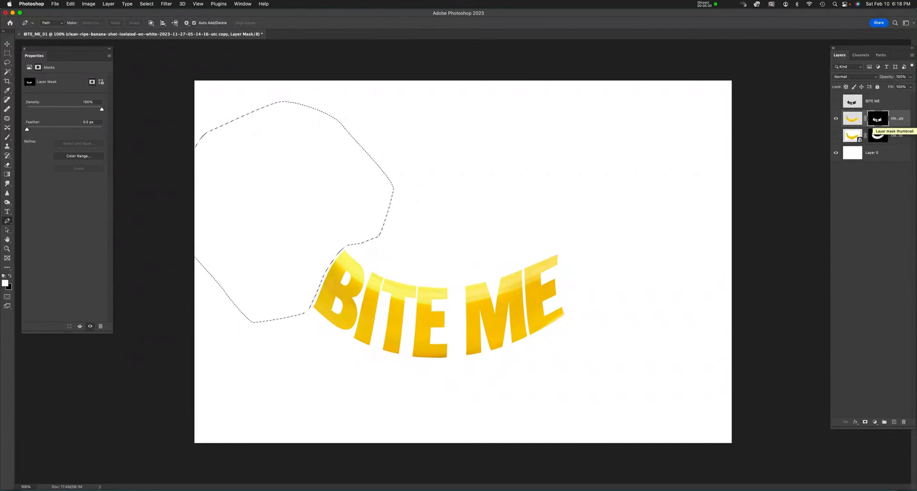
pyautogui.press('Cmd+Delete')
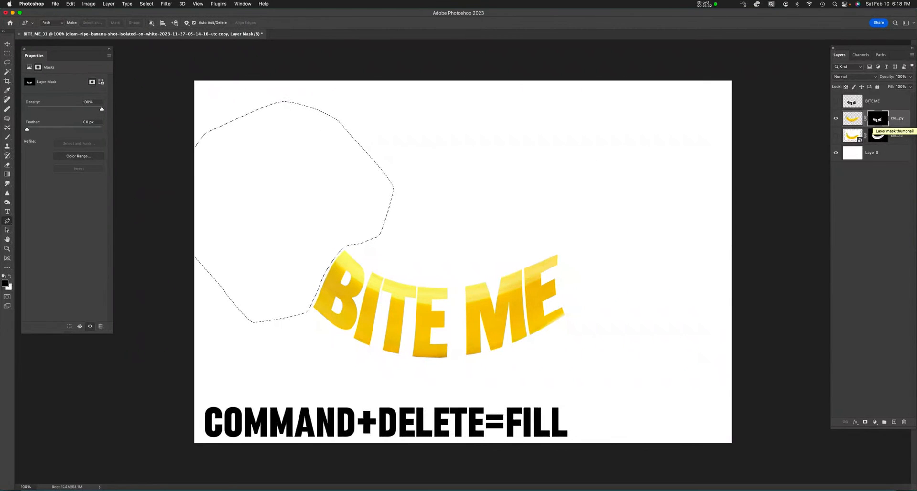
pyautogui.press('cmd+delete')
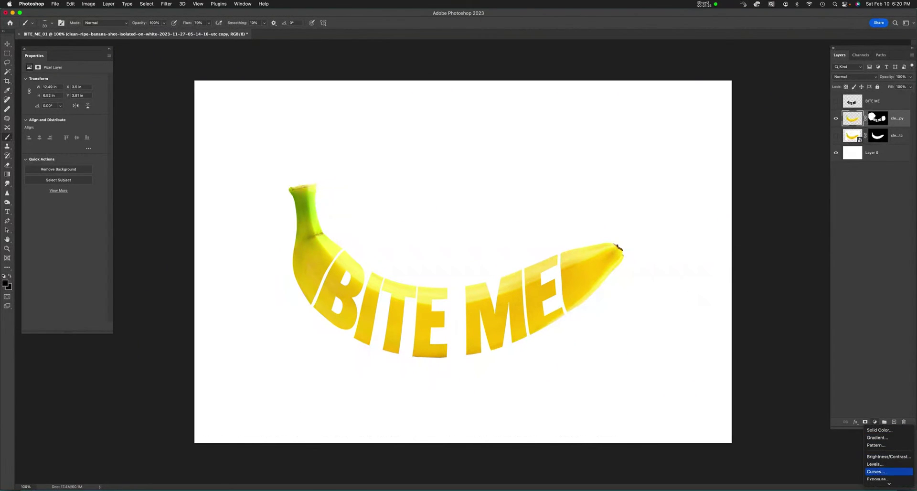
# Step: Add a Curves adjustment layer and pull the midpoint down to darken the banana
pyautogui.click(883, 471)
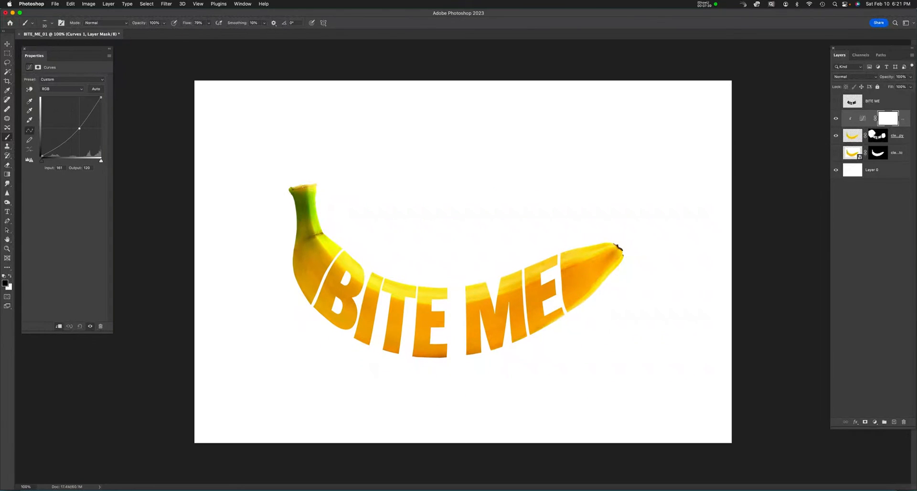
pyautogui.moveTo(78, 129); pyautogui.dragTo(81, 130)
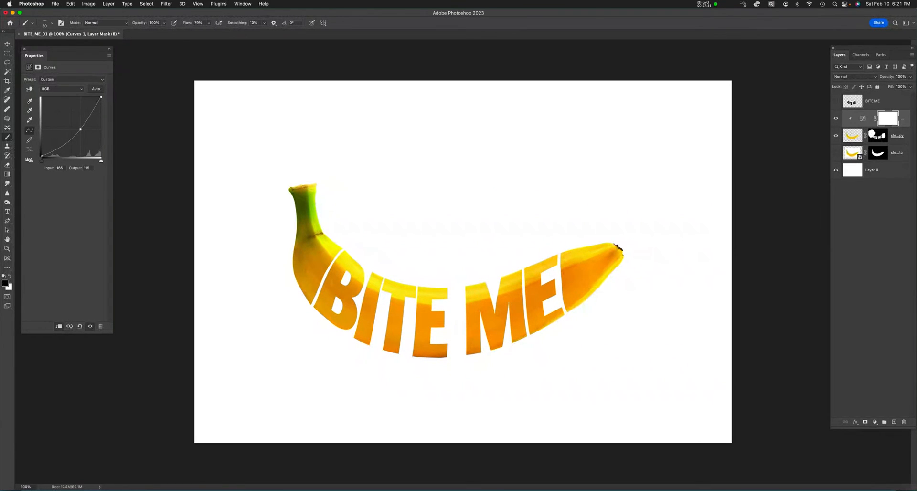